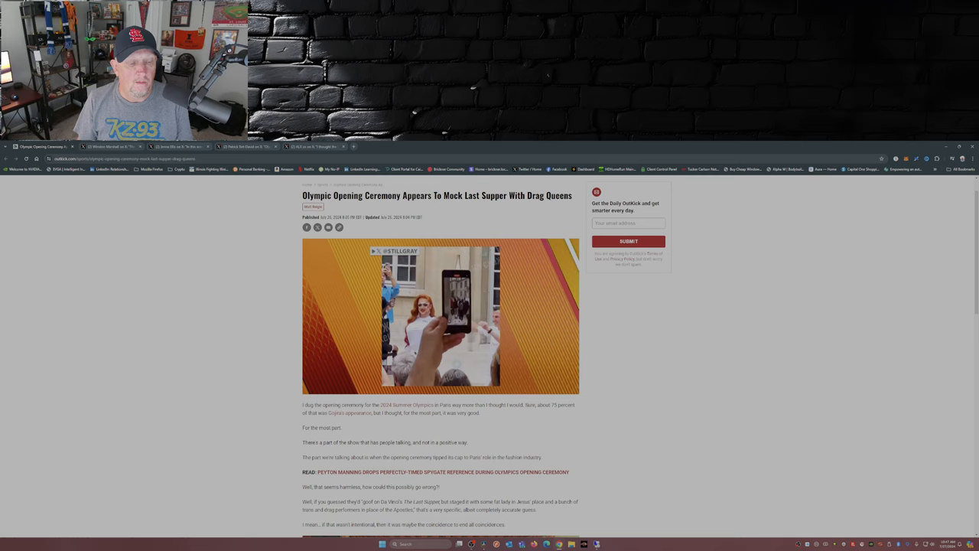
- Scroll down through the replies under the Last Supper painting post
{"action": "scroll", "scroll_direction": "down", "scroll_amount": 3}
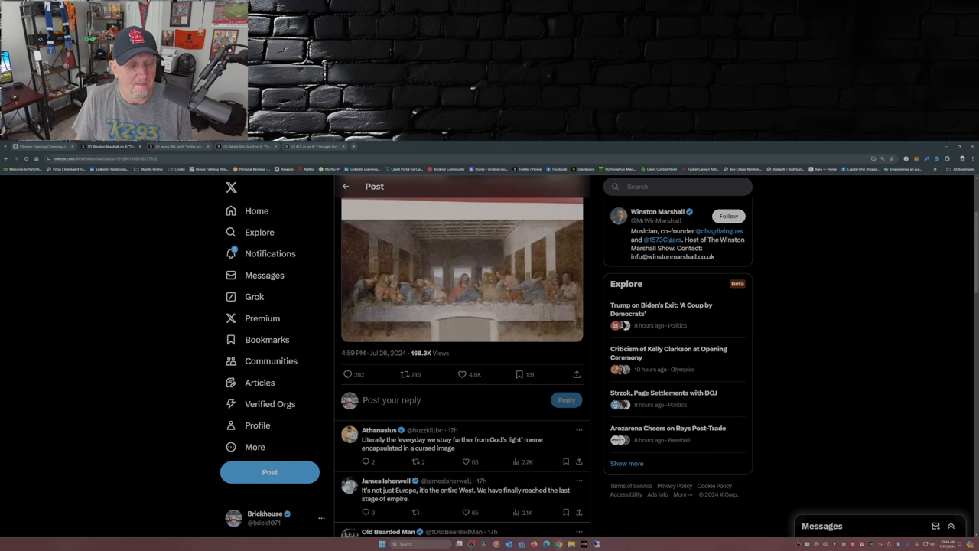
{"action": "scroll", "scroll_direction": "down", "scroll_amount": 3}
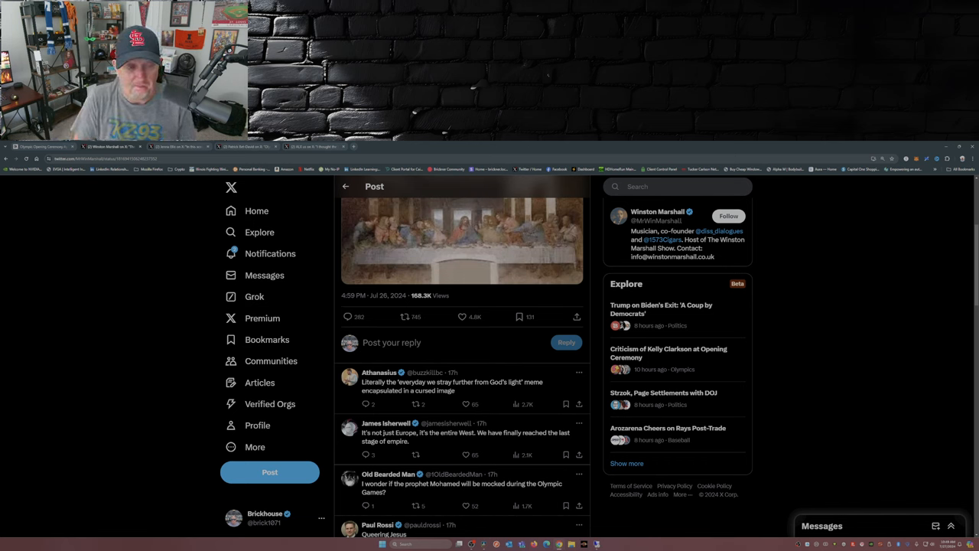
{"action": "scroll", "scroll_direction": "down", "scroll_amount": 3}
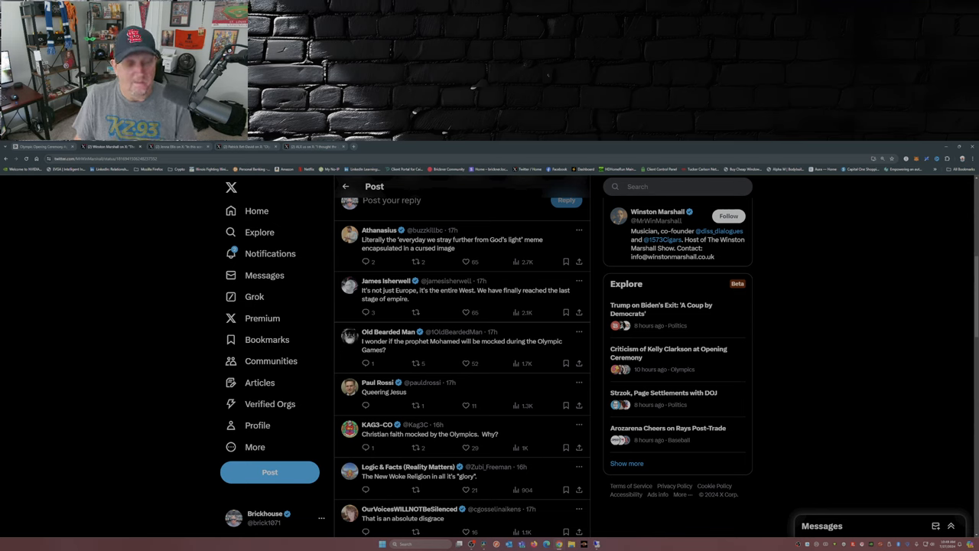
{"action": "scroll", "scroll_direction": "down", "scroll_amount": 3}
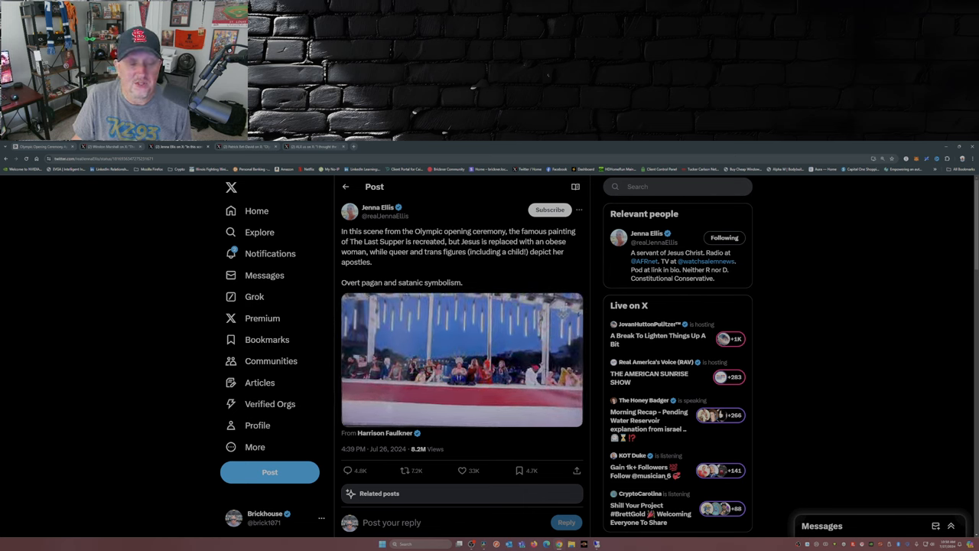
- Play and pause Jenna Ellis's ceremony clip, then scroll through the post's replies
{"action": "left_click", "coordinate": [461, 359]}
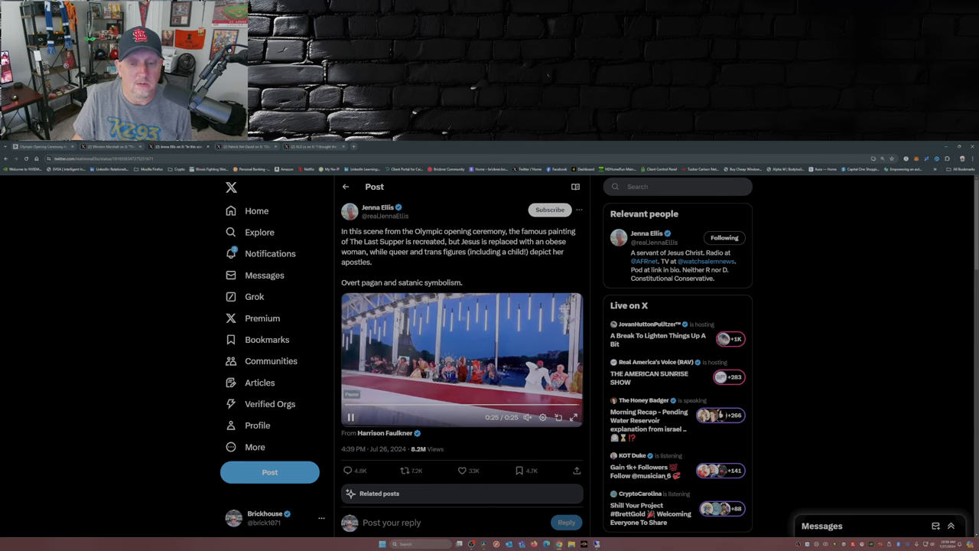
{"action": "left_click", "coordinate": [350, 417]}
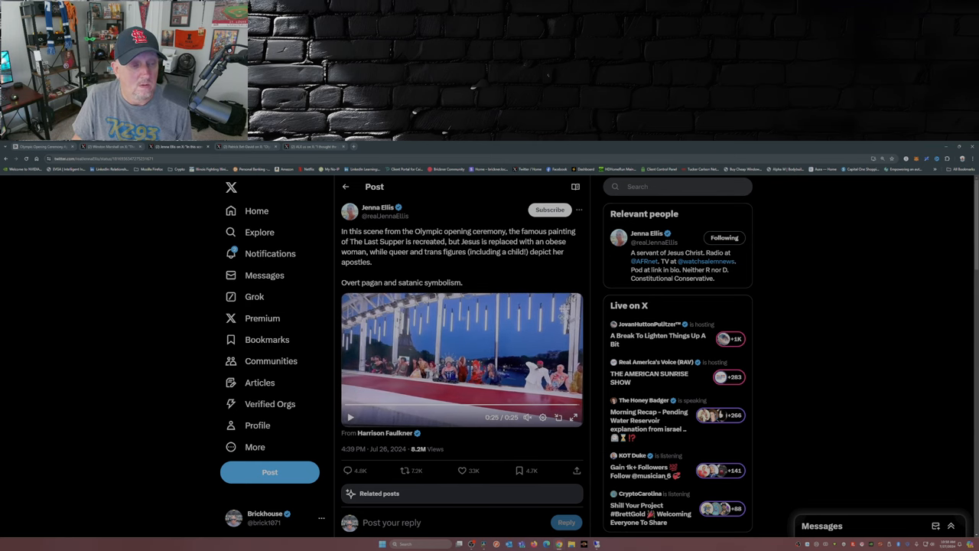
{"action": "scroll", "scroll_direction": "down", "scroll_amount": 3}
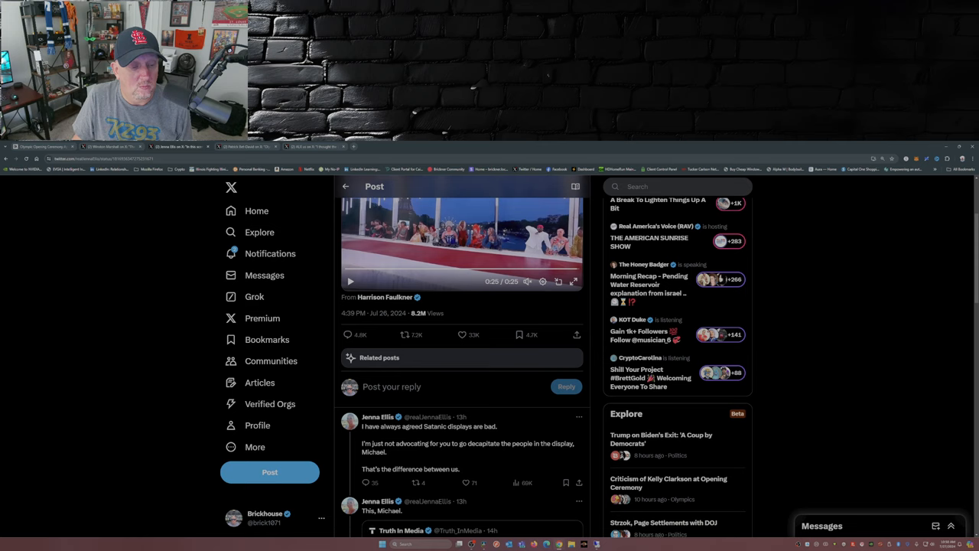
{"action": "scroll", "scroll_direction": "down", "scroll_amount": 3}
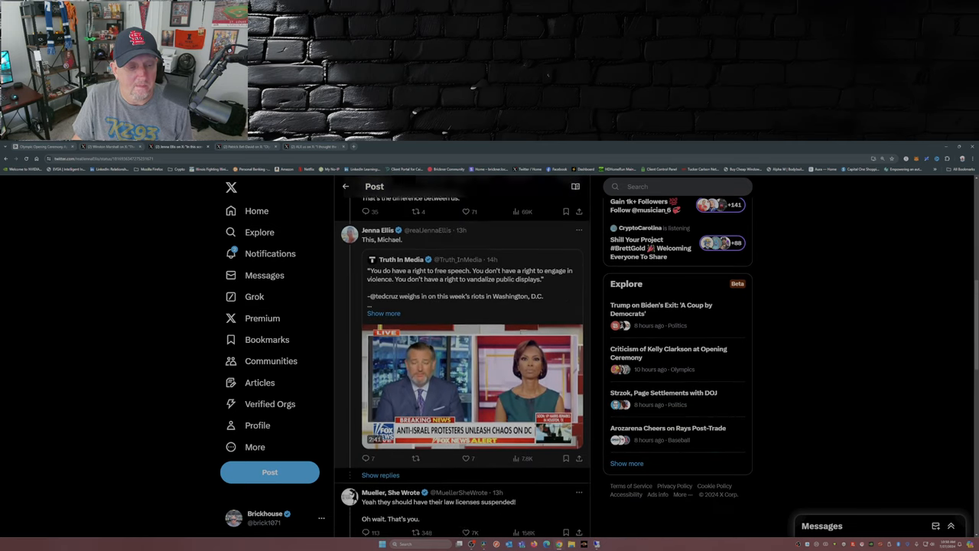
{"action": "scroll", "scroll_direction": "down", "scroll_amount": 3}
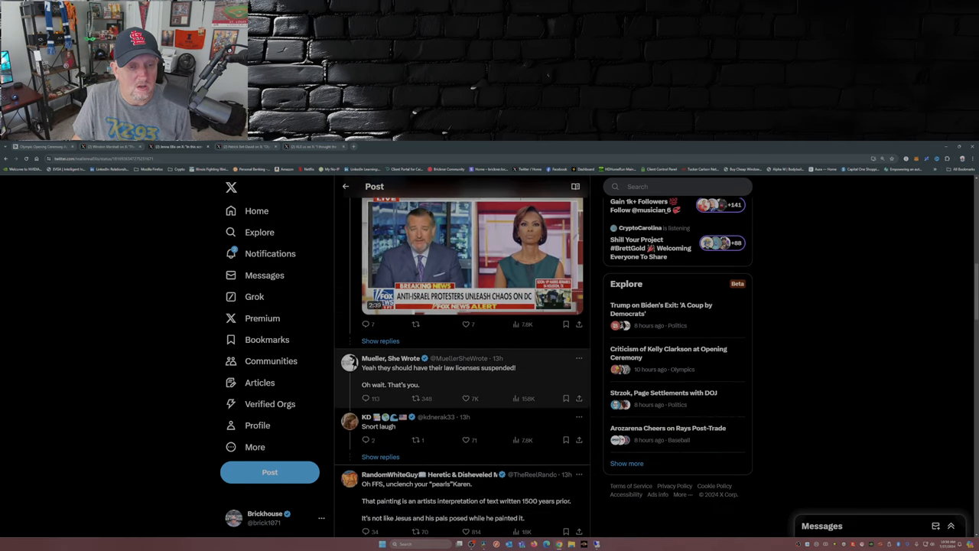
{"action": "scroll", "scroll_direction": "down", "scroll_amount": 3}
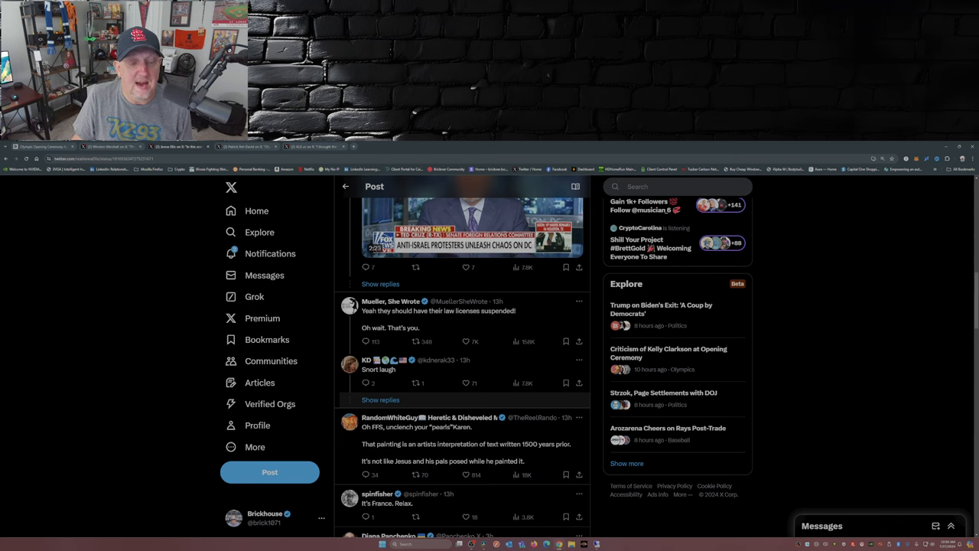
{"action": "scroll", "scroll_direction": "down", "scroll_amount": 3}
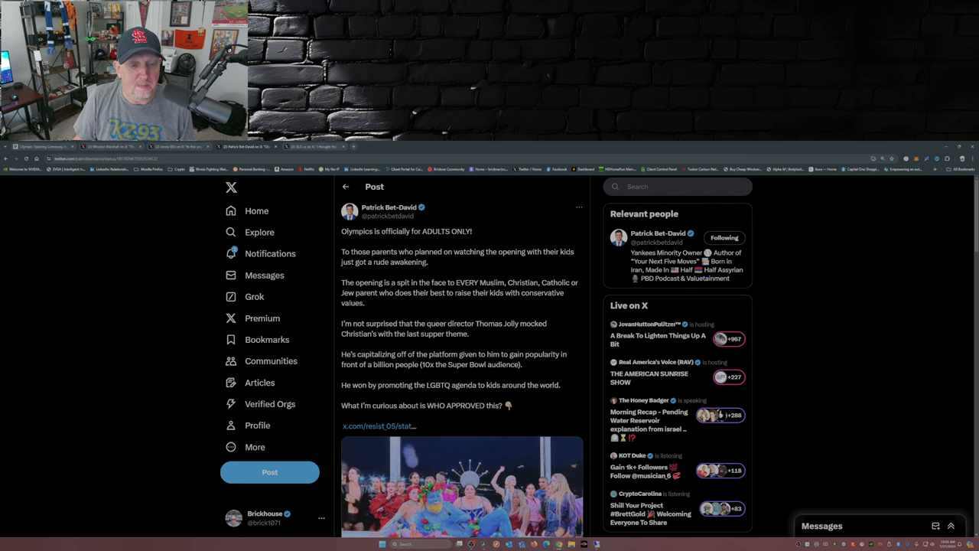
- Scroll through the replies under Patrick Bet-David's adults-only Olympics post
{"action": "scroll", "scroll_direction": "down", "scroll_amount": 3}
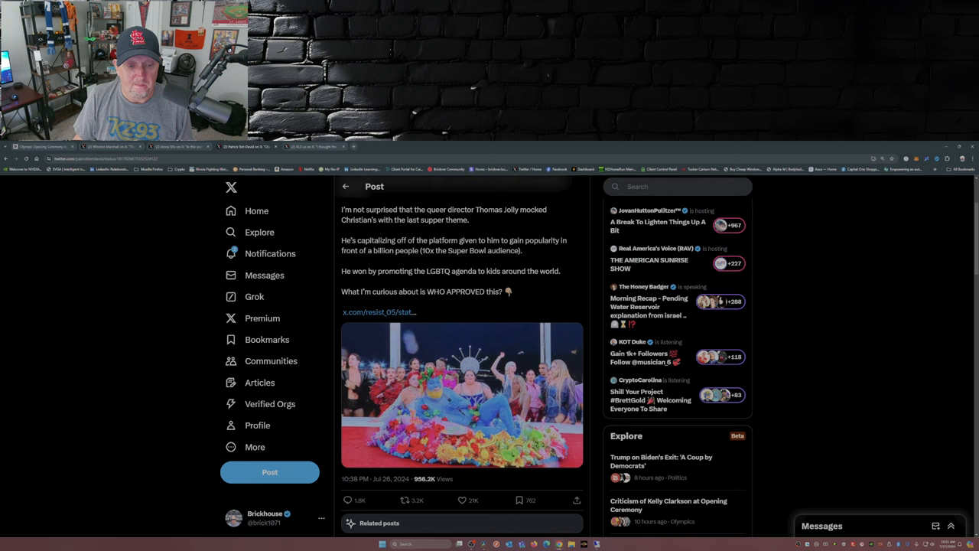
{"action": "scroll", "scroll_direction": "down", "scroll_amount": 3}
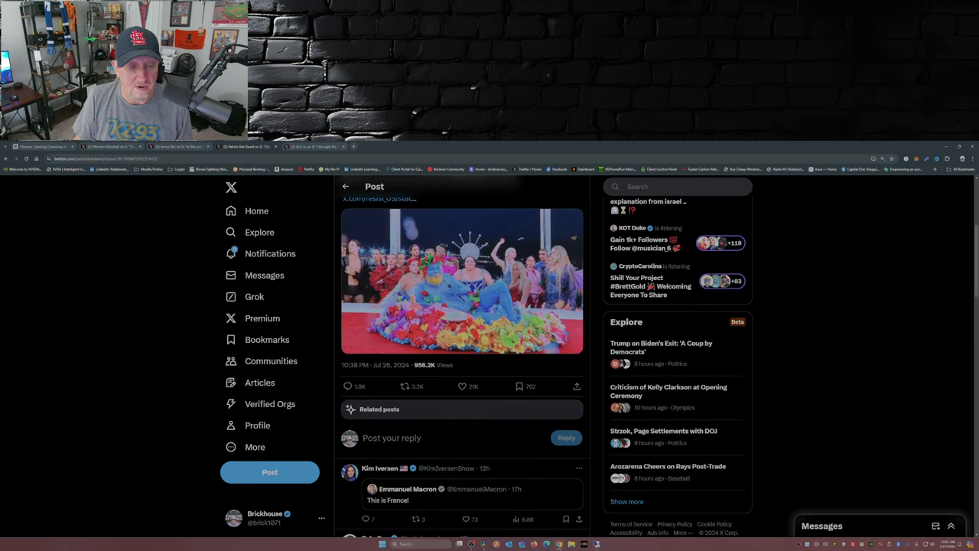
{"action": "scroll", "scroll_direction": "down", "scroll_amount": 3}
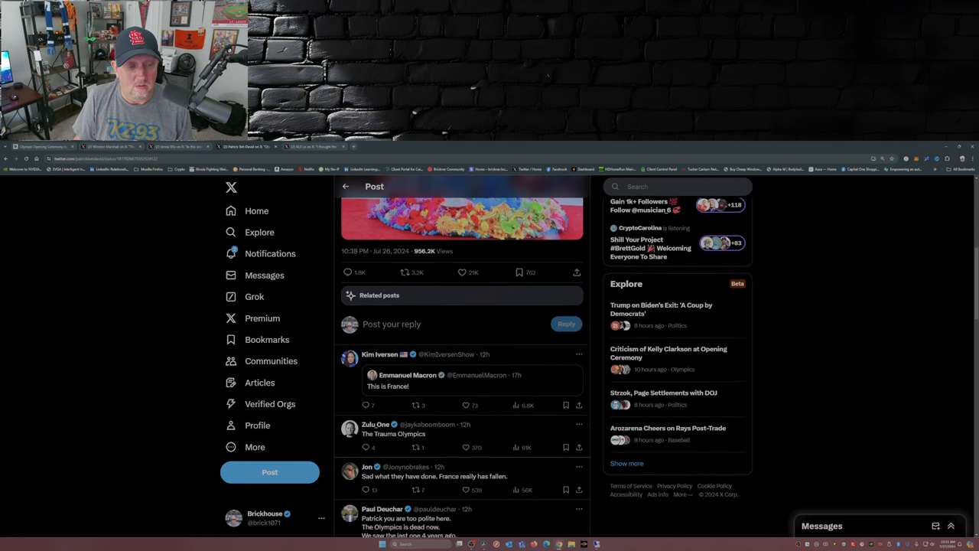
{"action": "scroll", "scroll_direction": "down", "scroll_amount": 3}
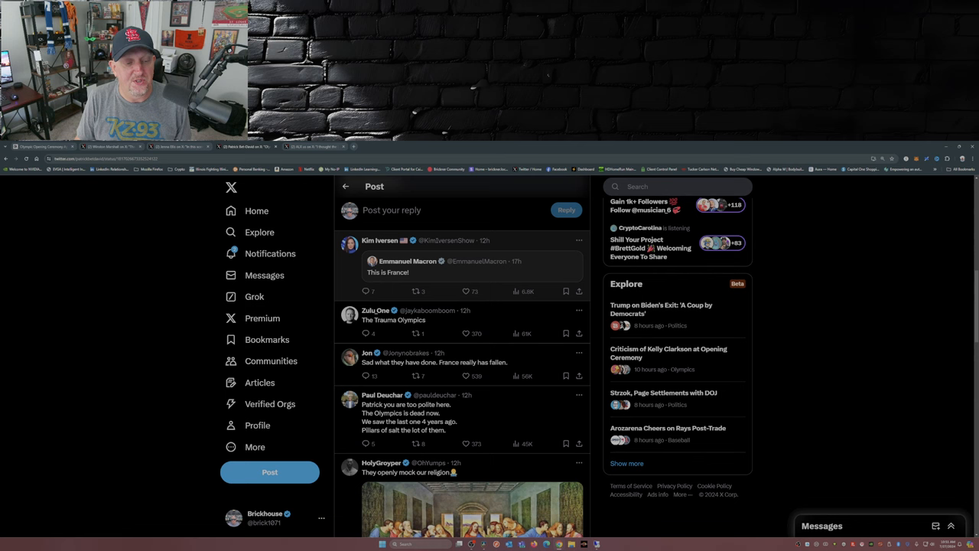
{"action": "scroll", "scroll_direction": "down", "scroll_amount": 3}
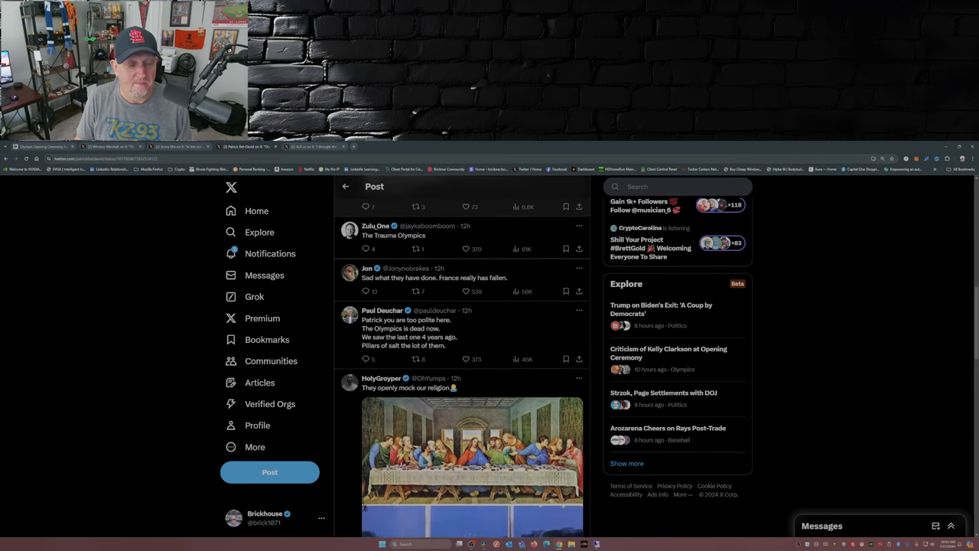
{"action": "scroll", "scroll_direction": "down", "scroll_amount": 3}
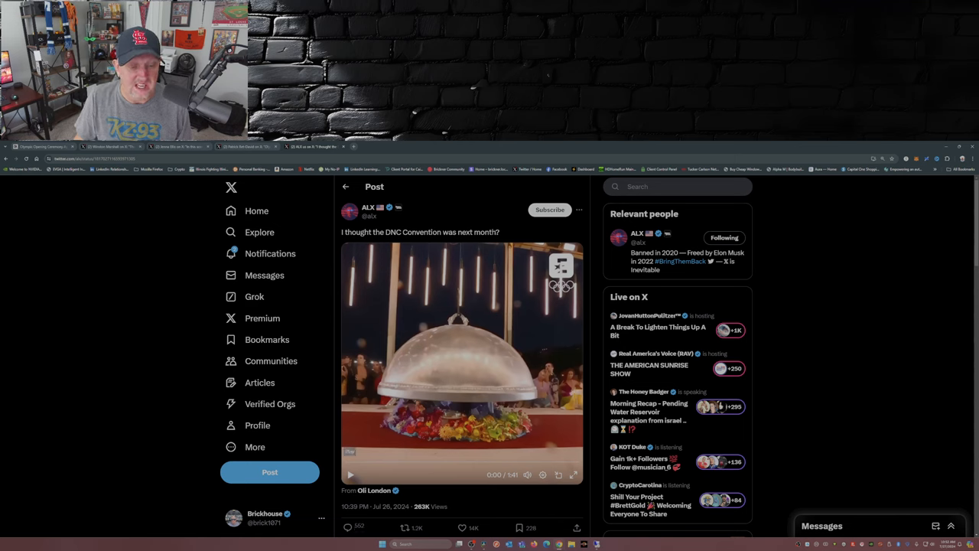
- Play ALX's ceremony video partway, pause it, and scroll down to the replies
{"action": "left_click", "coordinate": [351, 474]}
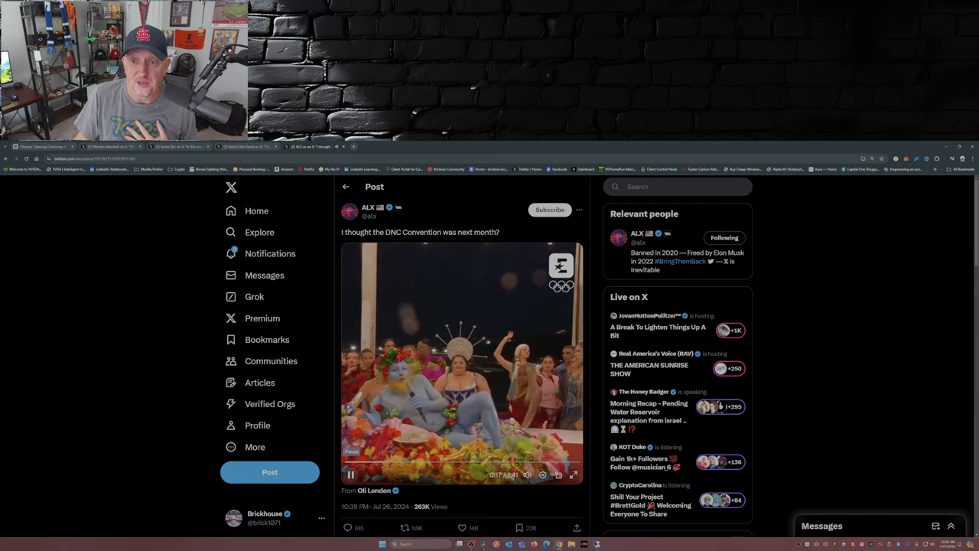
{"action": "left_click", "coordinate": [351, 475]}
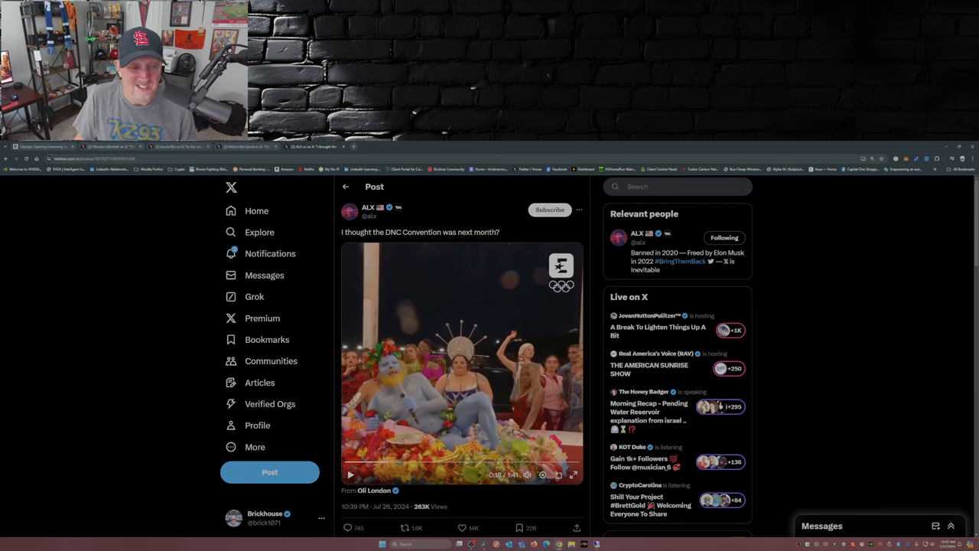
{"action": "scroll", "scroll_direction": "down", "scroll_amount": 3}
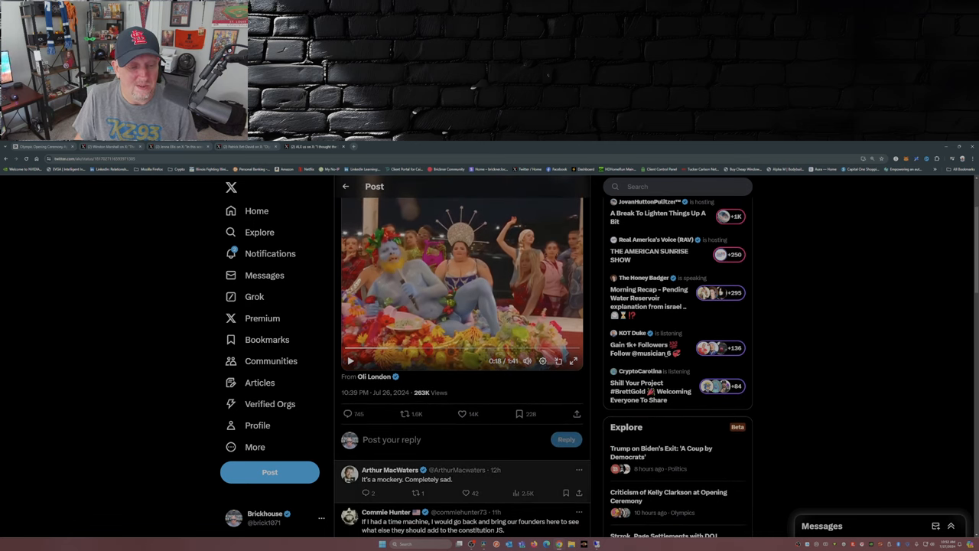